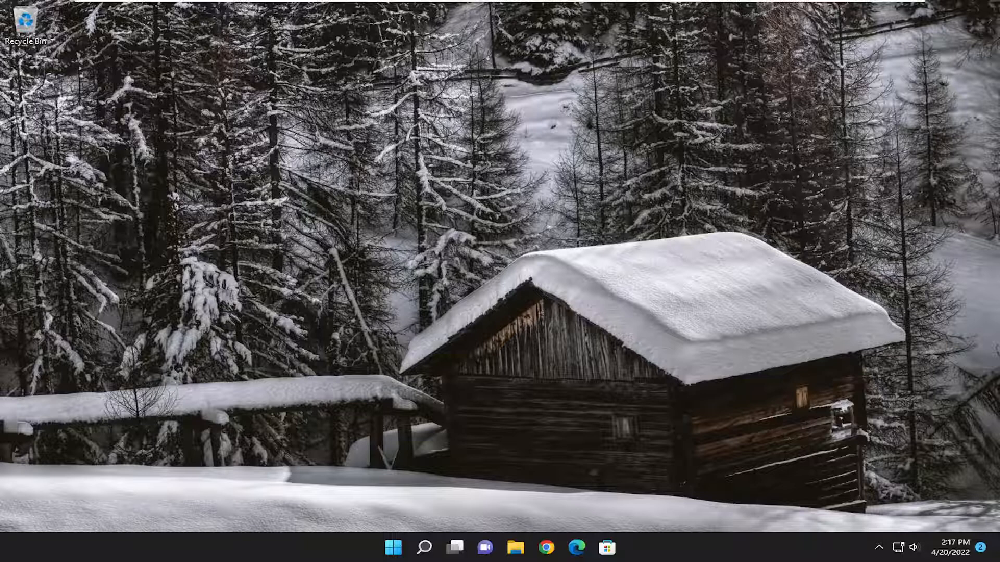
{"action": "mouse_move", "coordinate": [508, 419]}
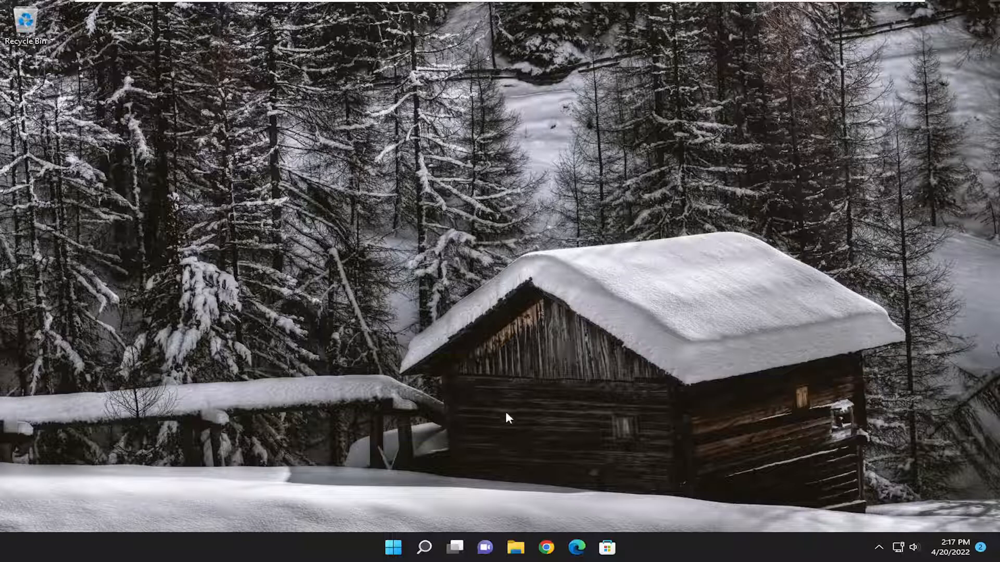
Open Windows search to look for Troubleshoot settings
{"action": "left_click", "coordinate": [424, 547]}
{"action": "type", "text": "troubleshoot"}
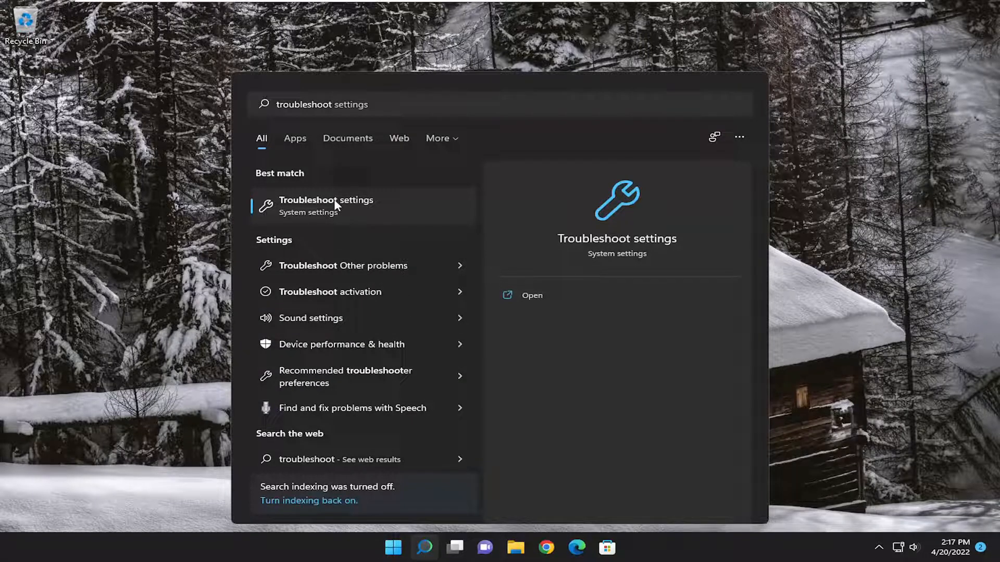
Open Troubleshoot settings and show the Other troubleshooters list
{"action": "left_click", "coordinate": [326, 199]}
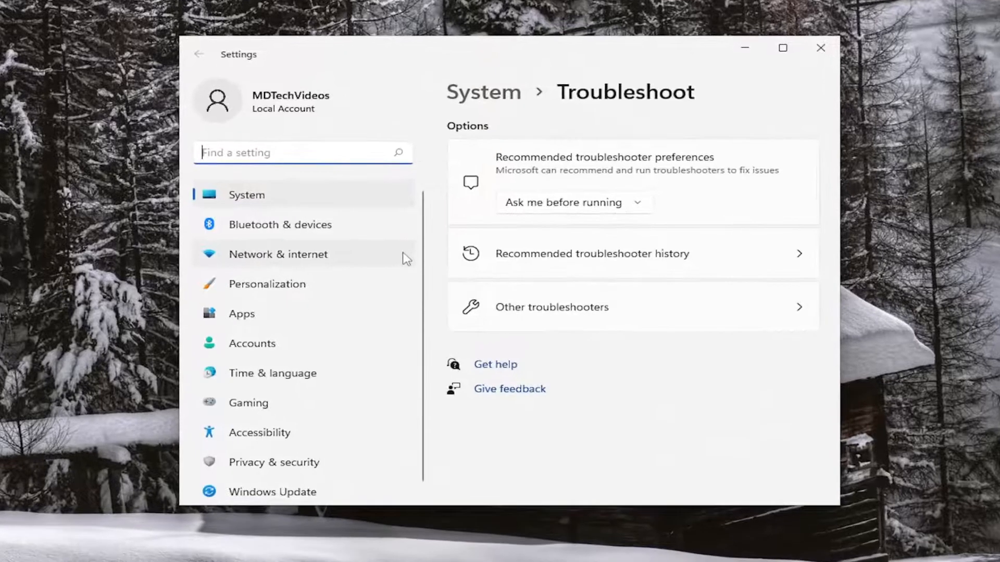
{"action": "mouse_move", "coordinate": [506, 309]}
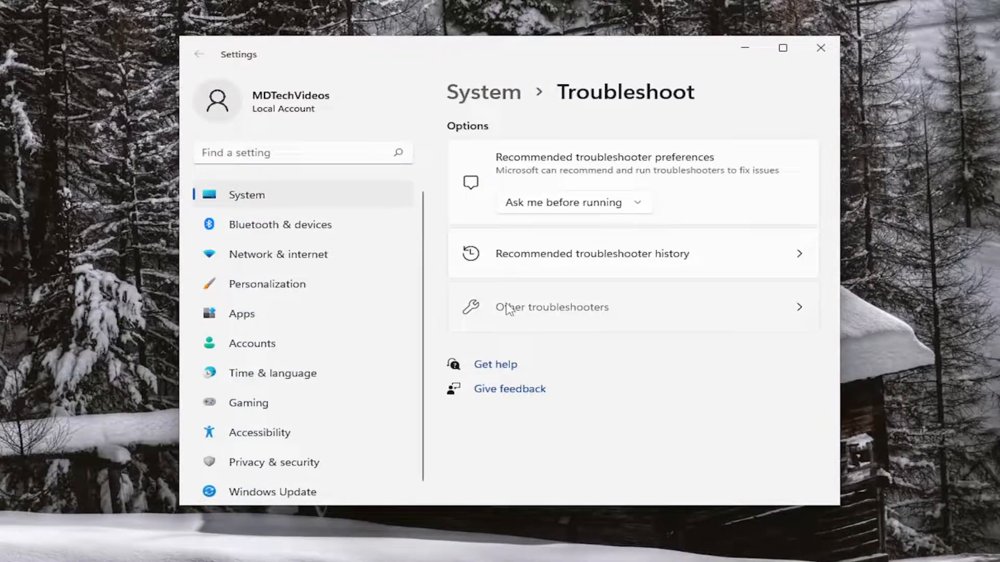
{"action": "left_click", "coordinate": [551, 307]}
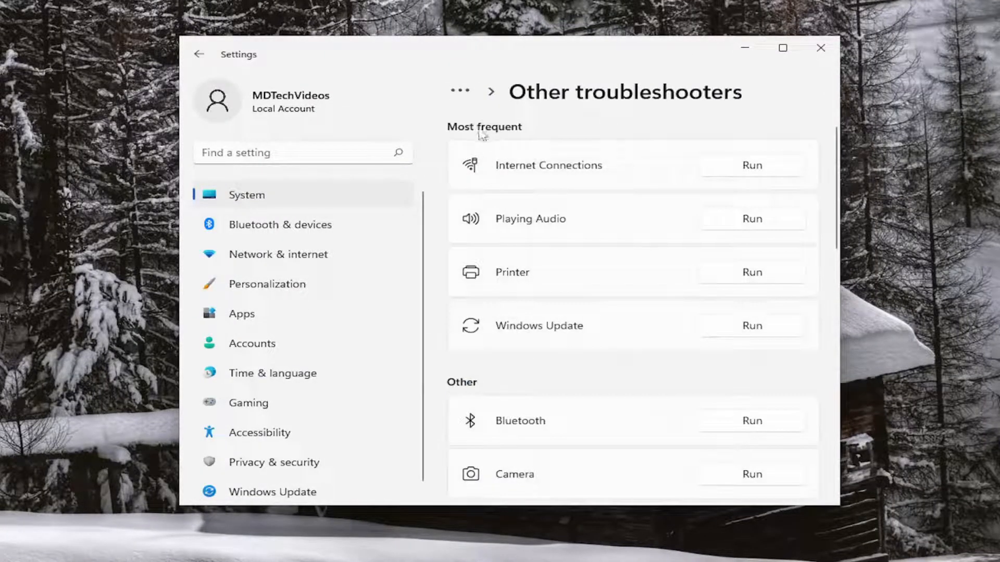
{"action": "mouse_move", "coordinate": [667, 172]}
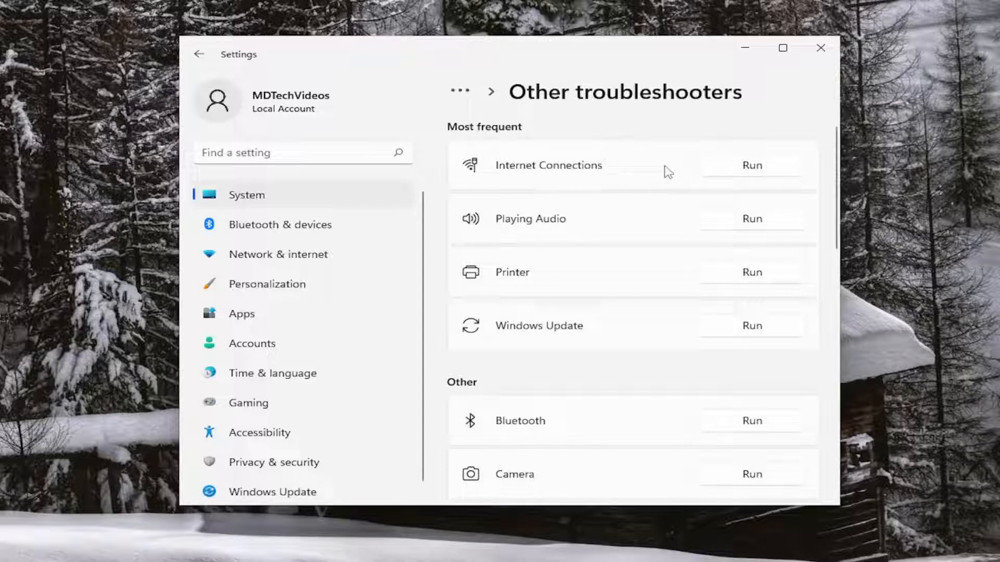
{"action": "mouse_move", "coordinate": [753, 168]}
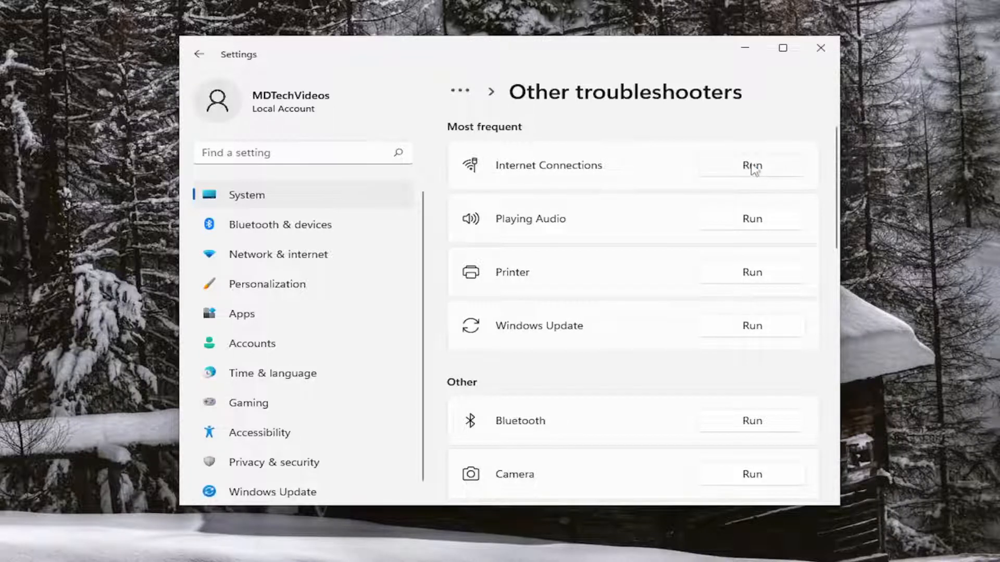
Run the Internet Connections troubleshooter for the Internet connection, dismiss its result, and close Settings
{"action": "left_click", "coordinate": [751, 165]}
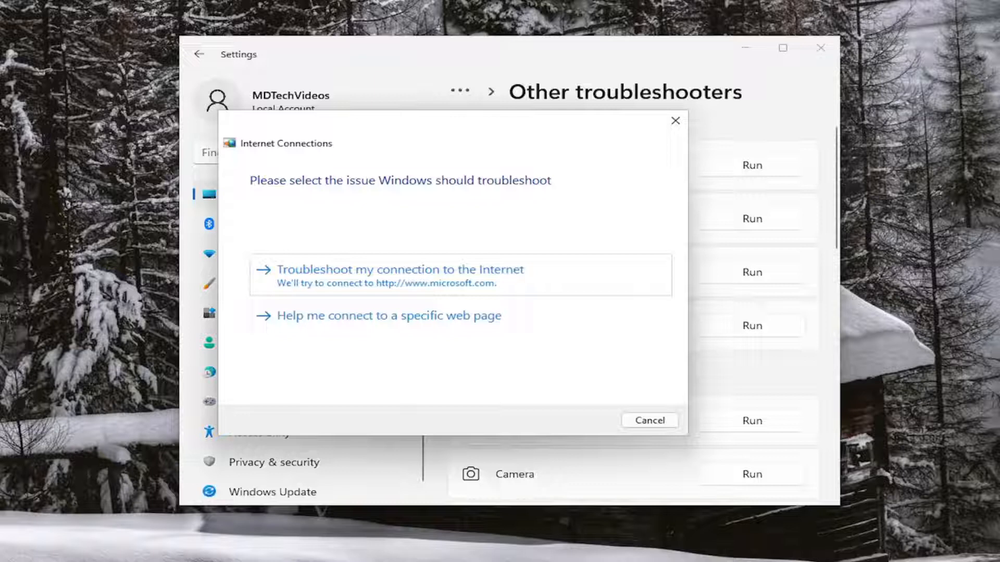
{"action": "mouse_move", "coordinate": [407, 285]}
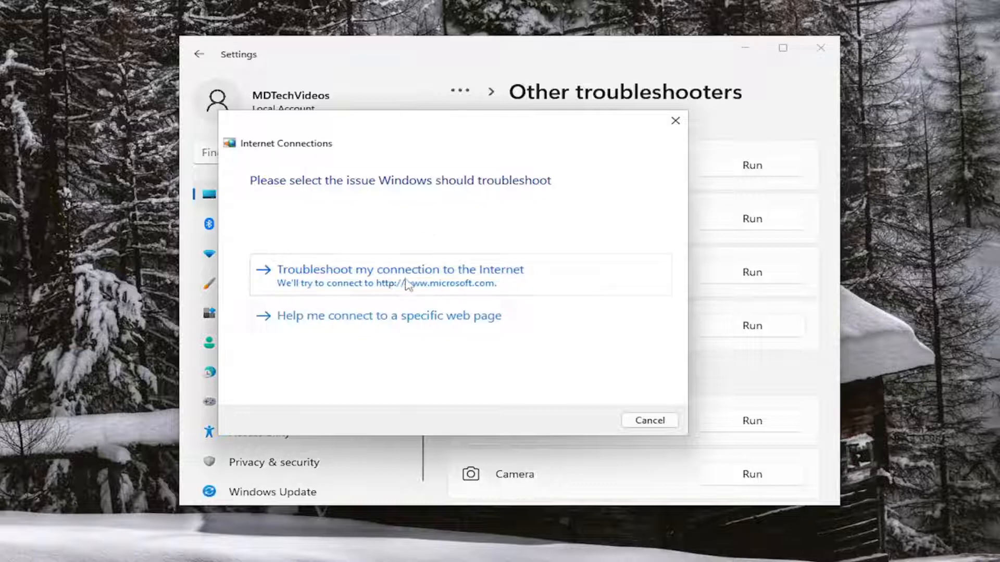
{"action": "left_click", "coordinate": [400, 269]}
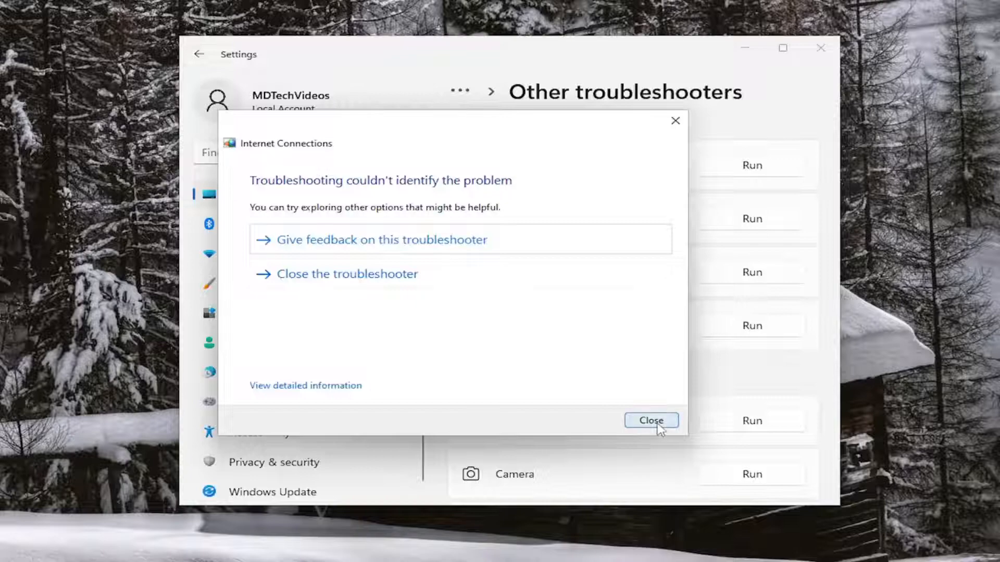
{"action": "left_click", "coordinate": [651, 420]}
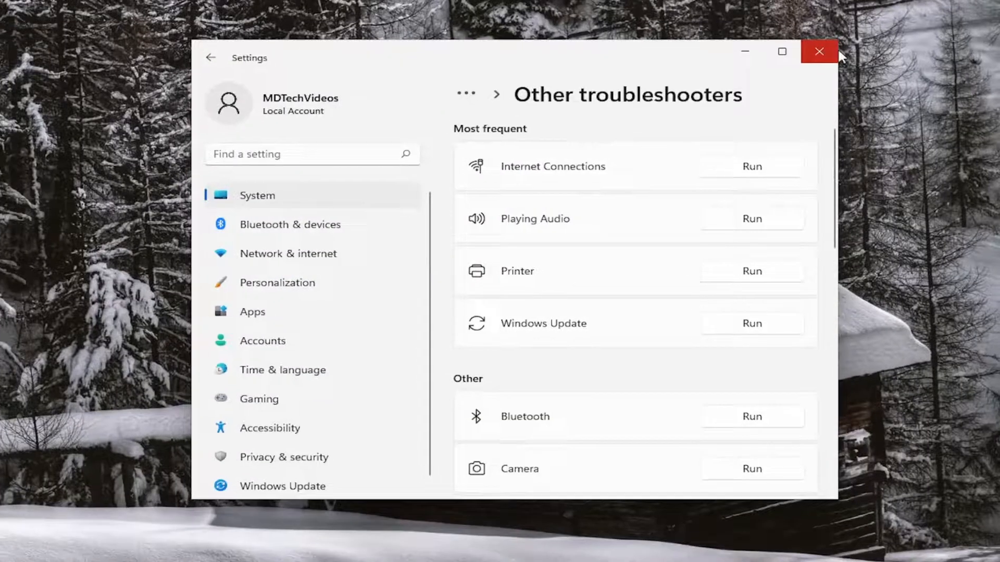
{"action": "left_click", "coordinate": [819, 52]}
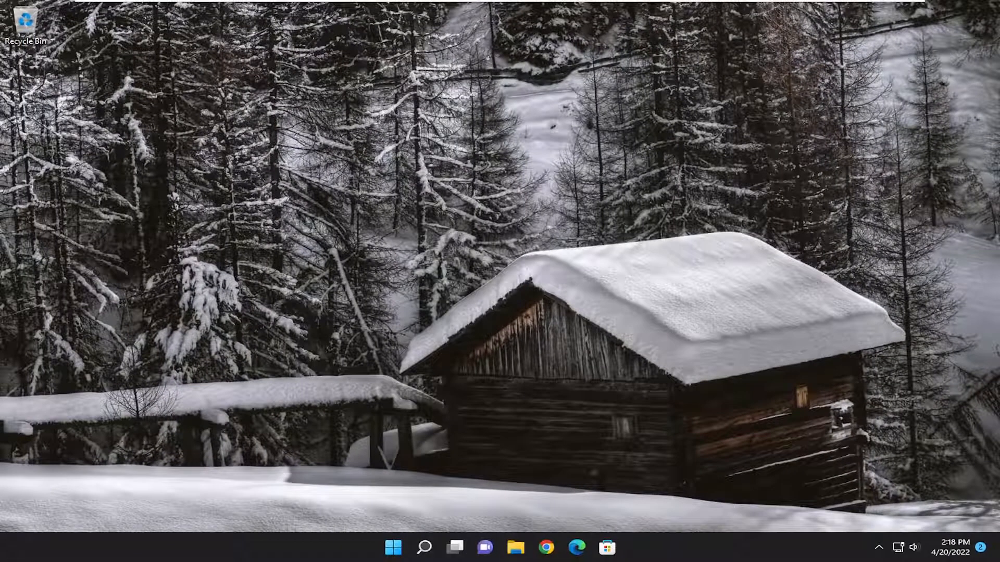
Search 'cmd' and launch Command Prompt as administrator, approving the UAC prompt
{"action": "left_click", "coordinate": [424, 548]}
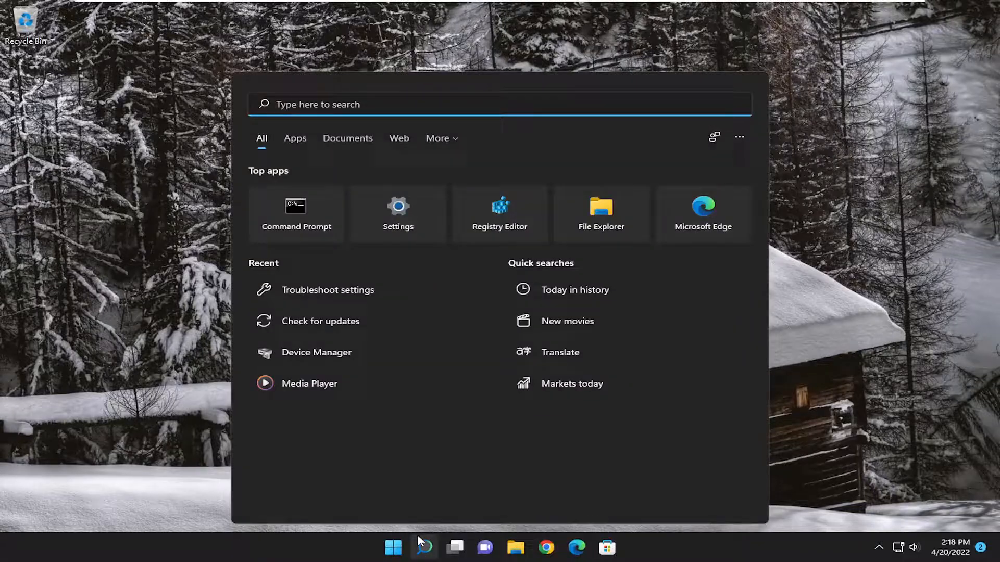
{"action": "type", "text": "cmd"}
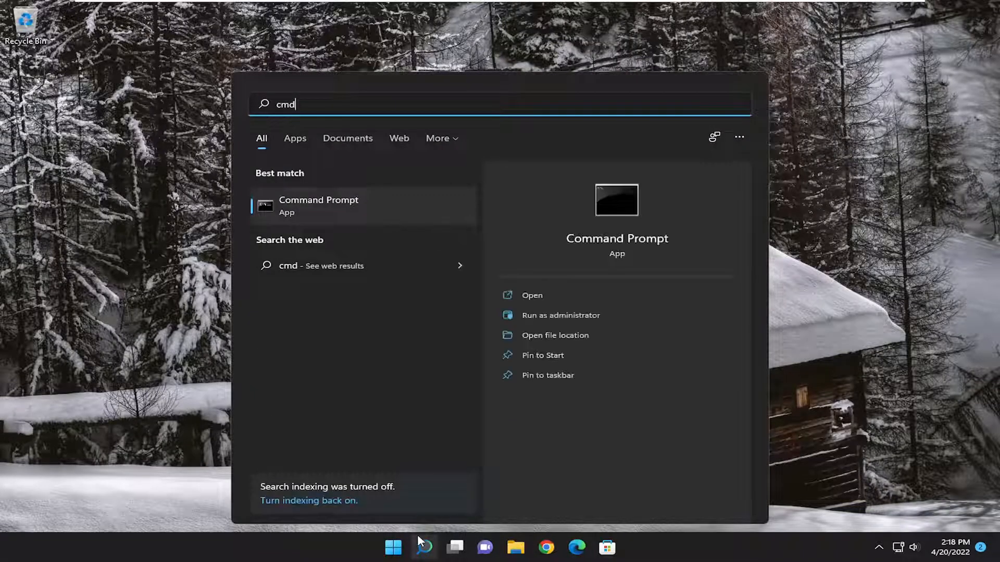
{"action": "mouse_move", "coordinate": [428, 305]}
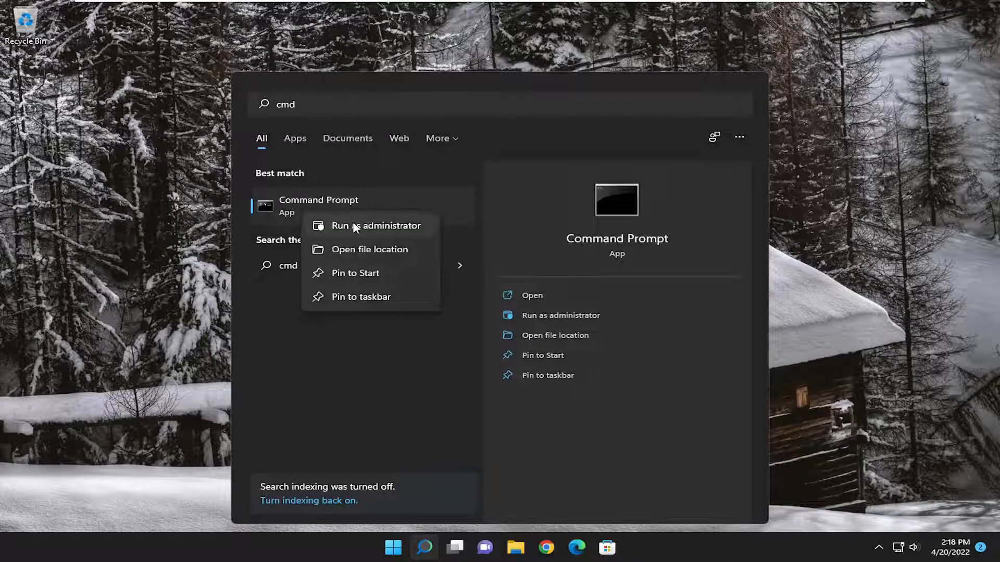
{"action": "left_click", "coordinate": [376, 226]}
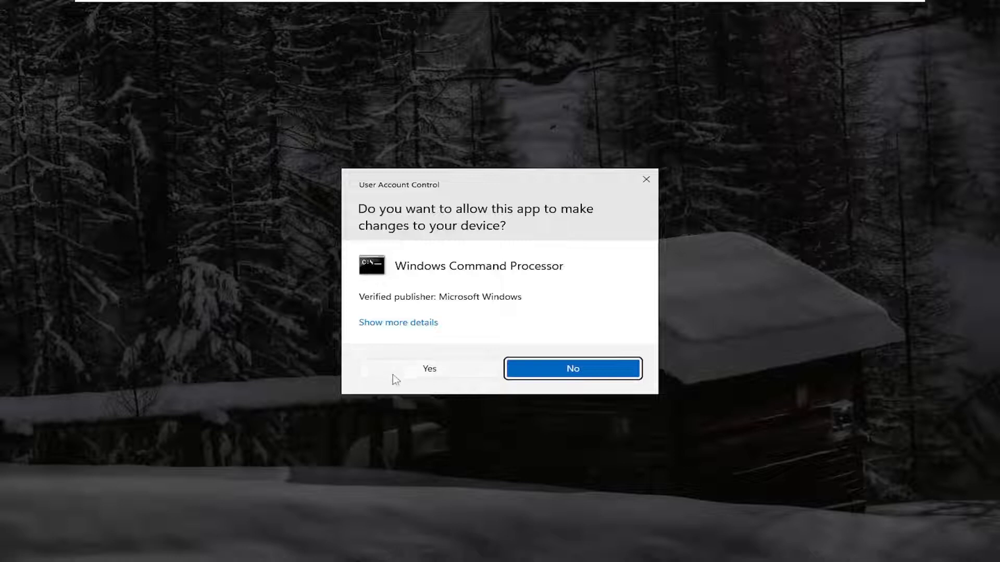
{"action": "left_click", "coordinate": [429, 369]}
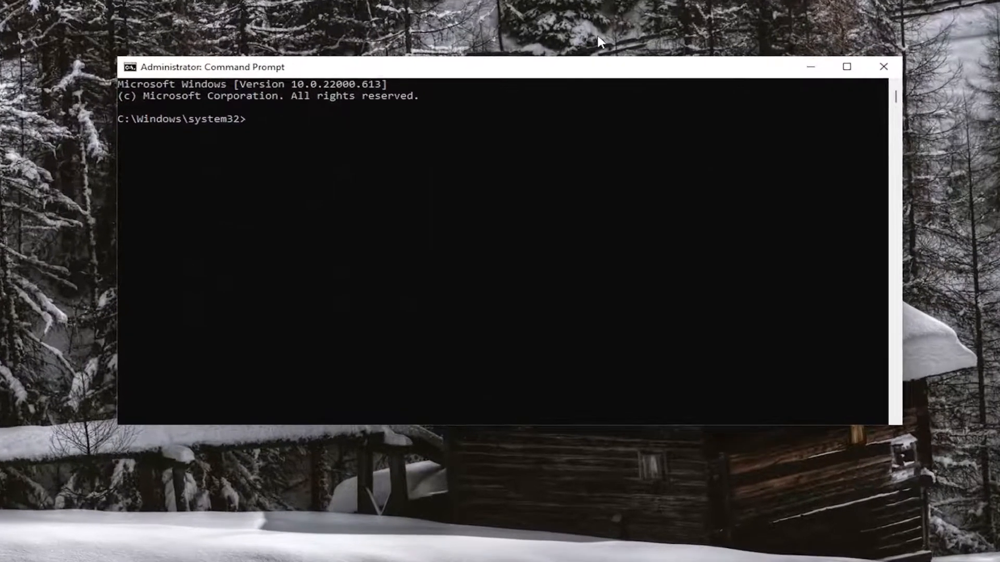
Run ipconfig /flushdns to clear the DNS resolver cache
{"action": "type", "text": "ipconfig"}
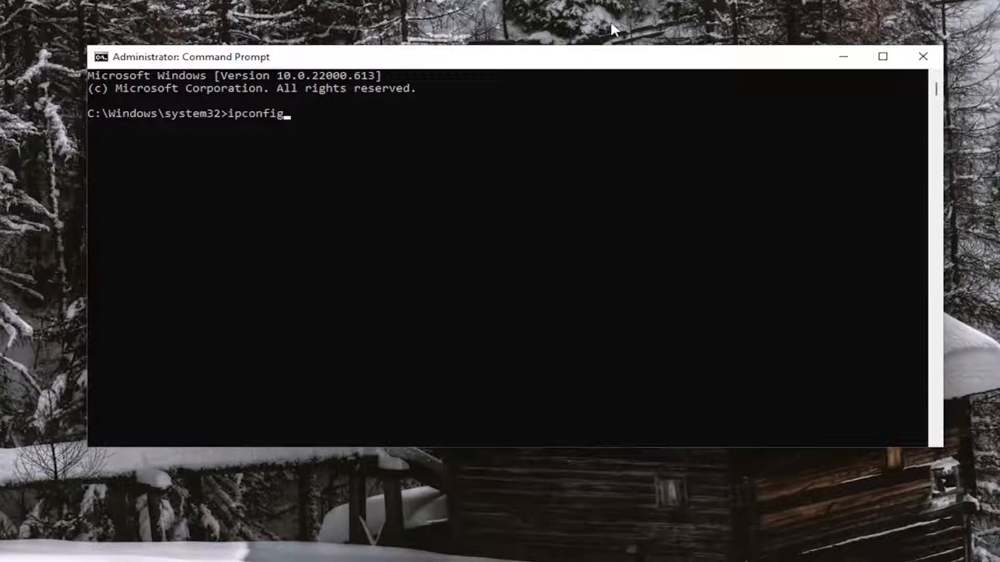
{"action": "type", "text": "/fl"}
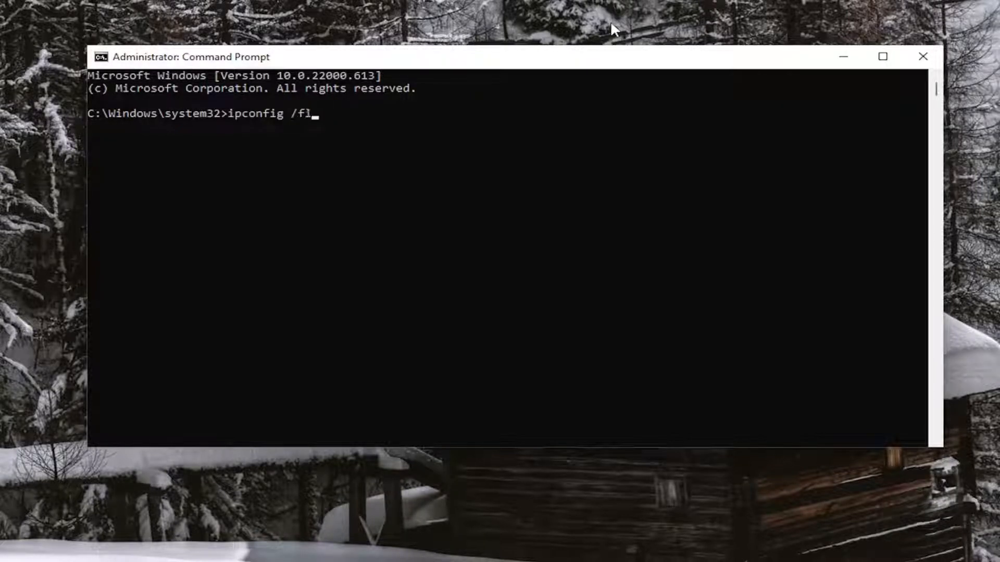
{"action": "type", "text": "ushdns"}
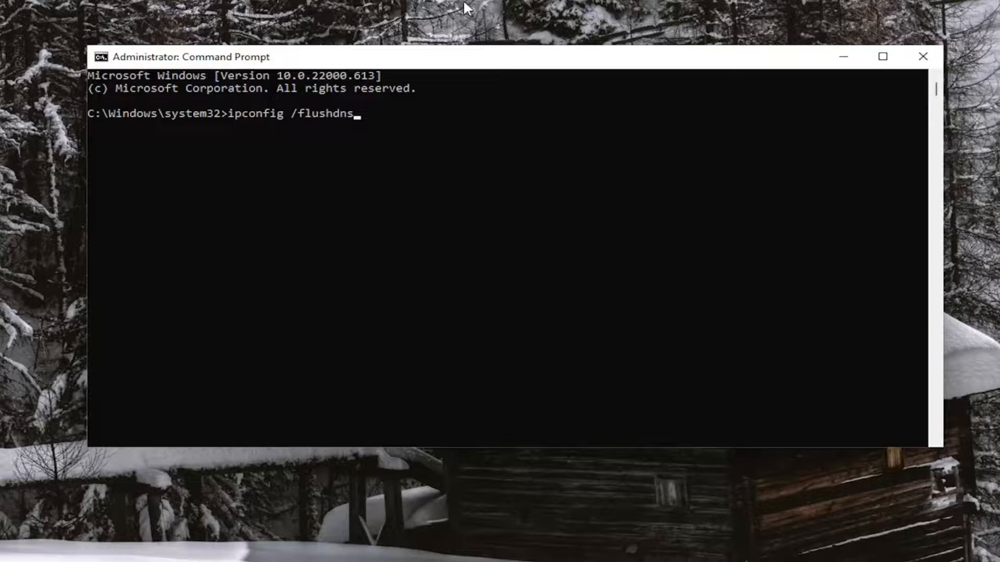
{"action": "mouse_move", "coordinate": [294, 123]}
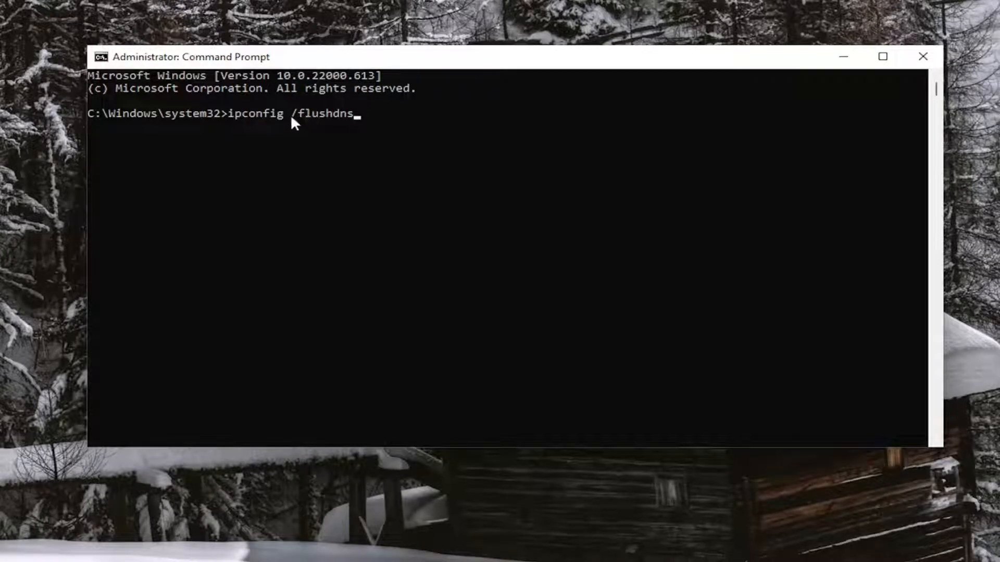
{"action": "mouse_move", "coordinate": [293, 147]}
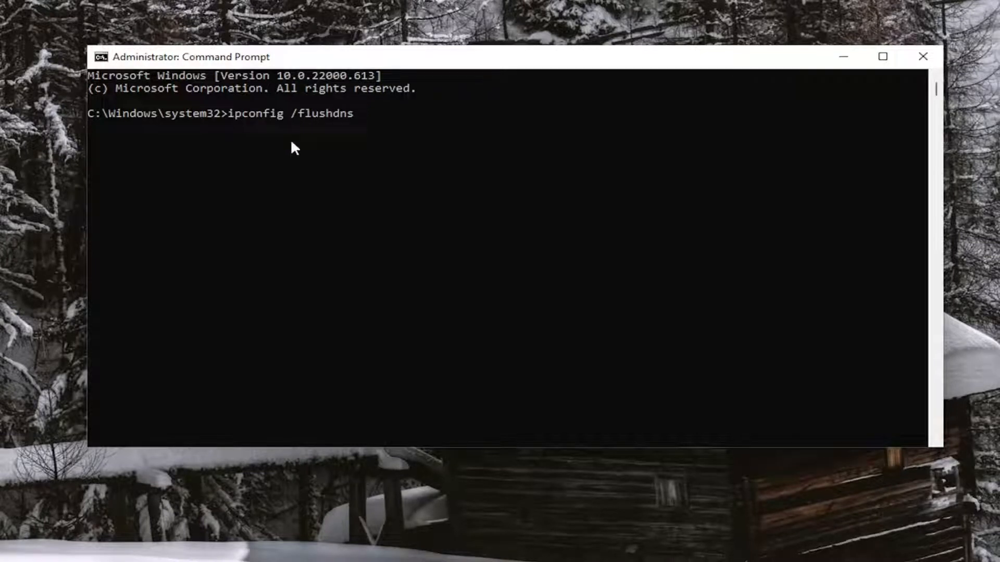
{"action": "key", "text": "Return"}
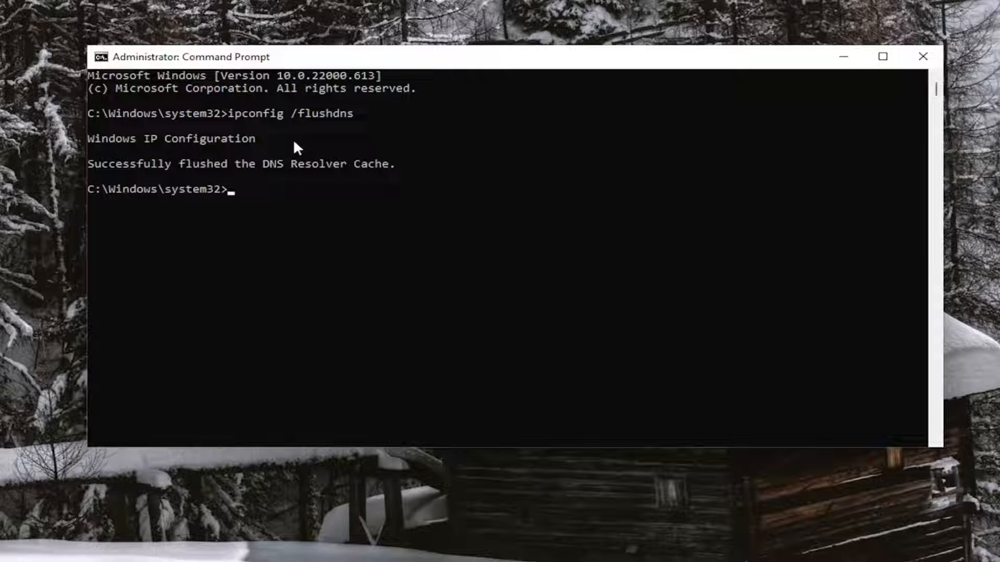
{"action": "mouse_move", "coordinate": [266, 238]}
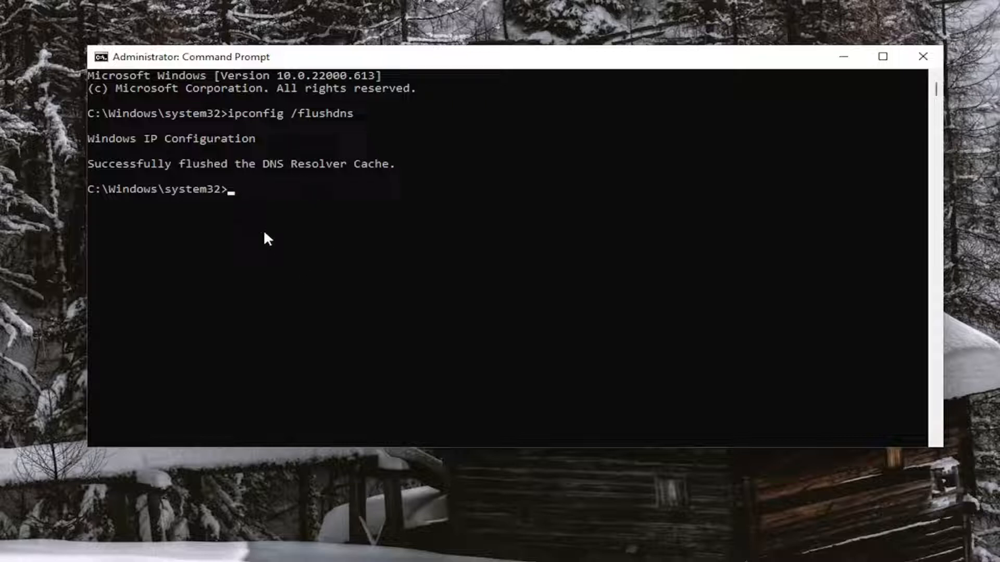
{"action": "mouse_move", "coordinate": [164, 179]}
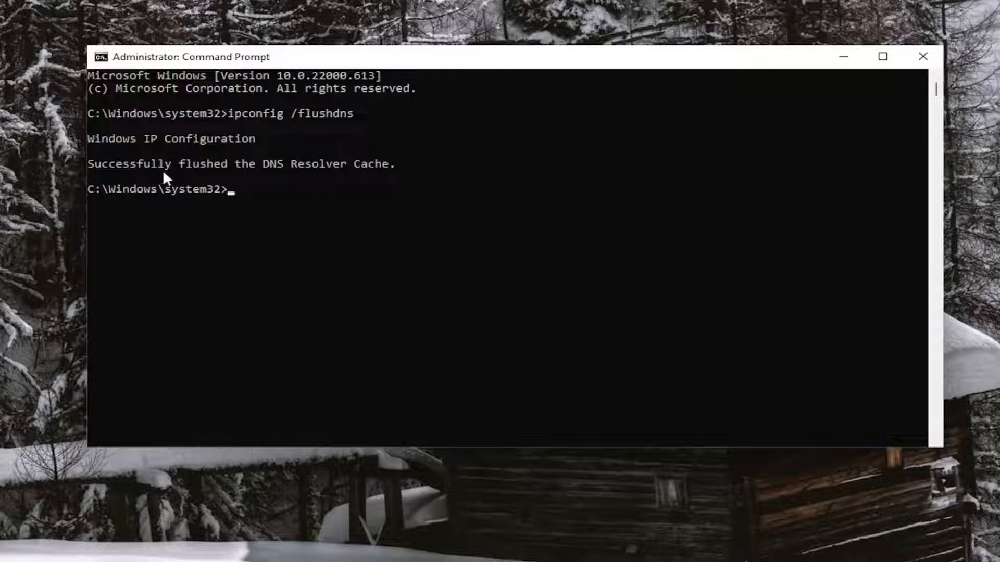
{"action": "mouse_move", "coordinate": [282, 361]}
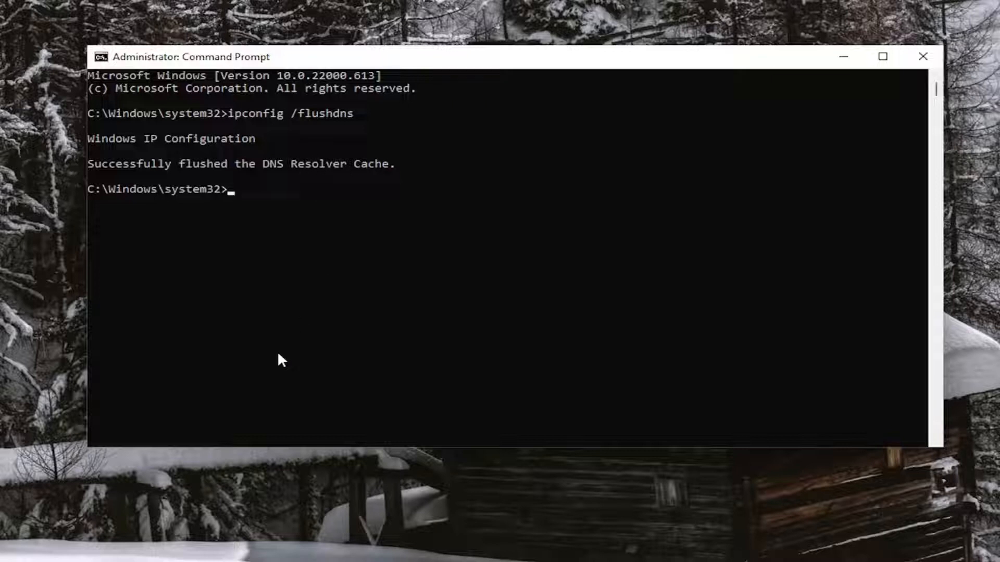
Run netsh winsock reset to reset the Winsock catalog
{"action": "type", "text": "ne"}
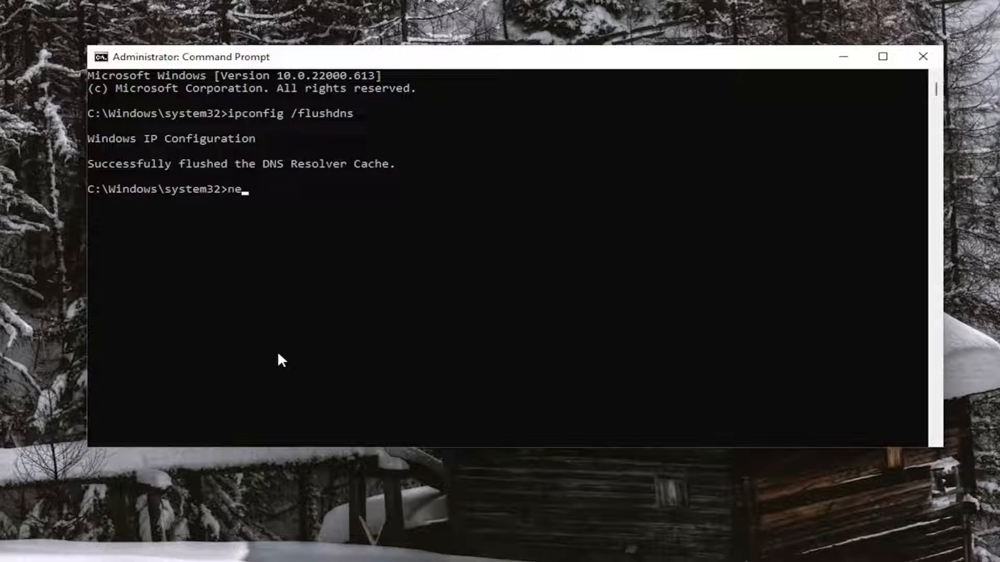
{"action": "type", "text": "tsh w"}
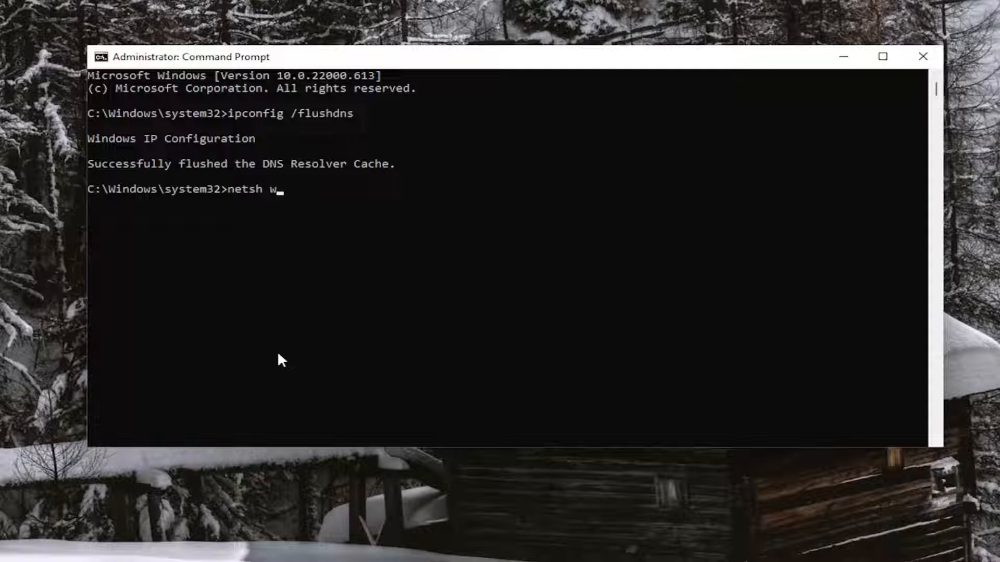
{"action": "type", "text": "ins"}
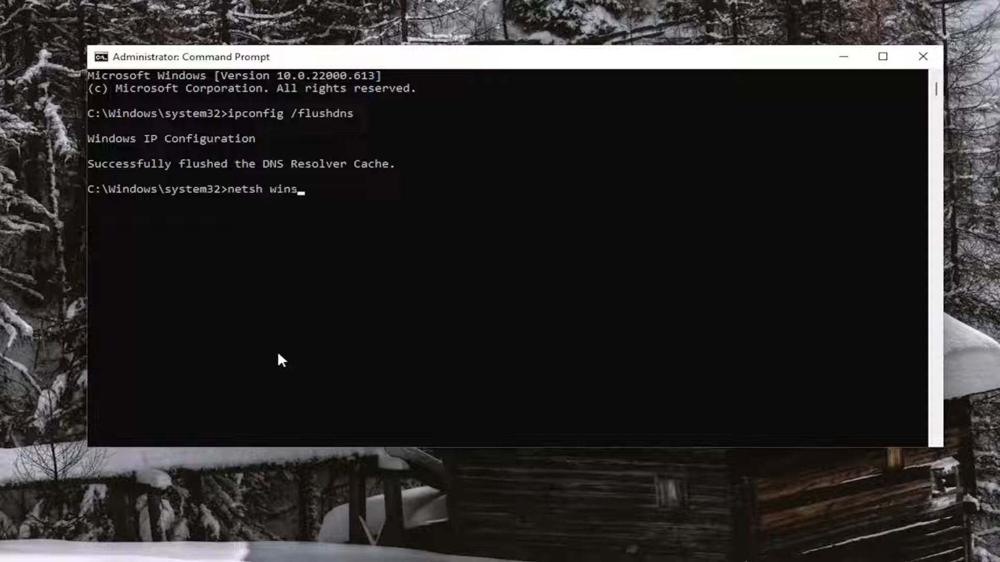
{"action": "type", "text": "ock reset"}
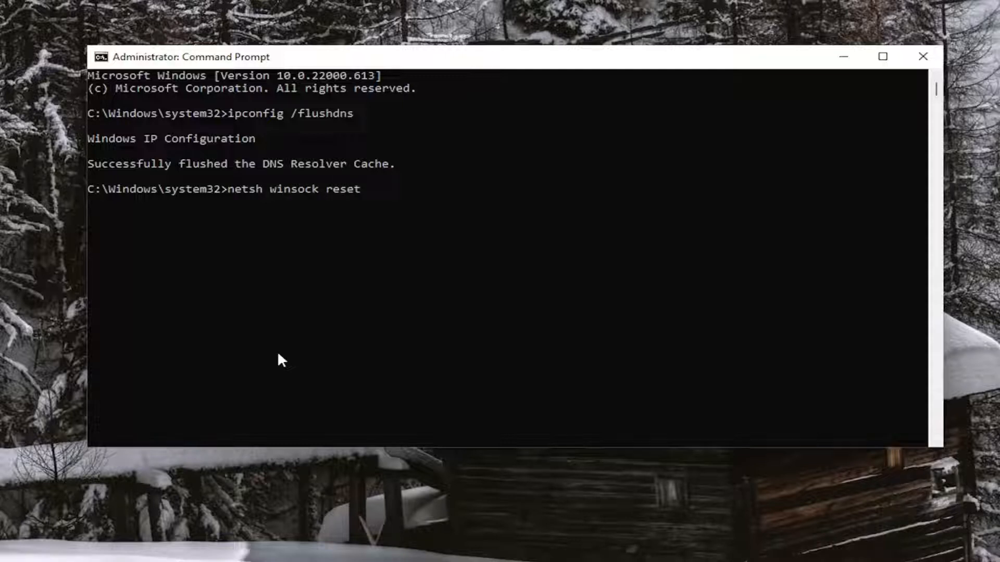
{"action": "mouse_move", "coordinate": [249, 216]}
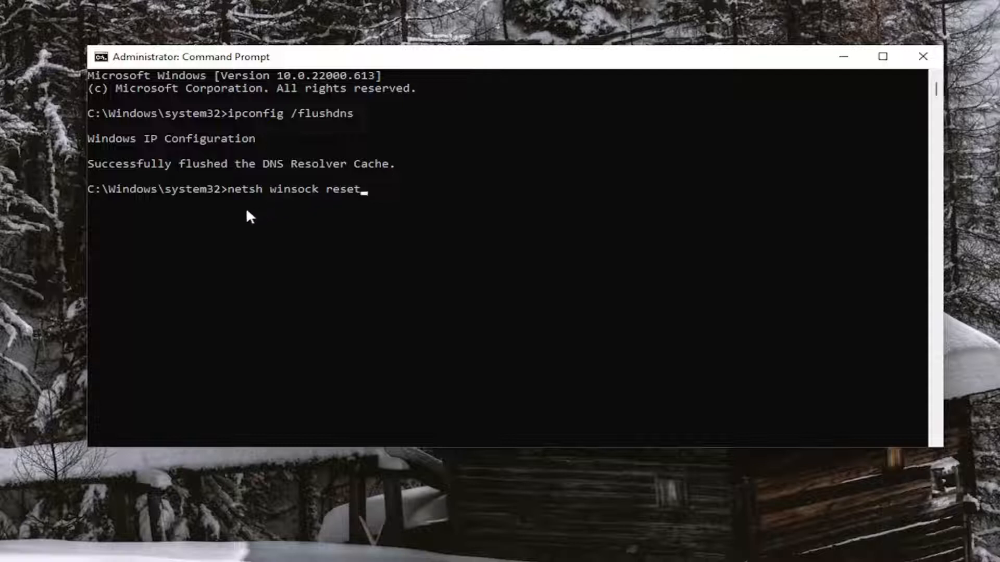
{"action": "mouse_move", "coordinate": [288, 208]}
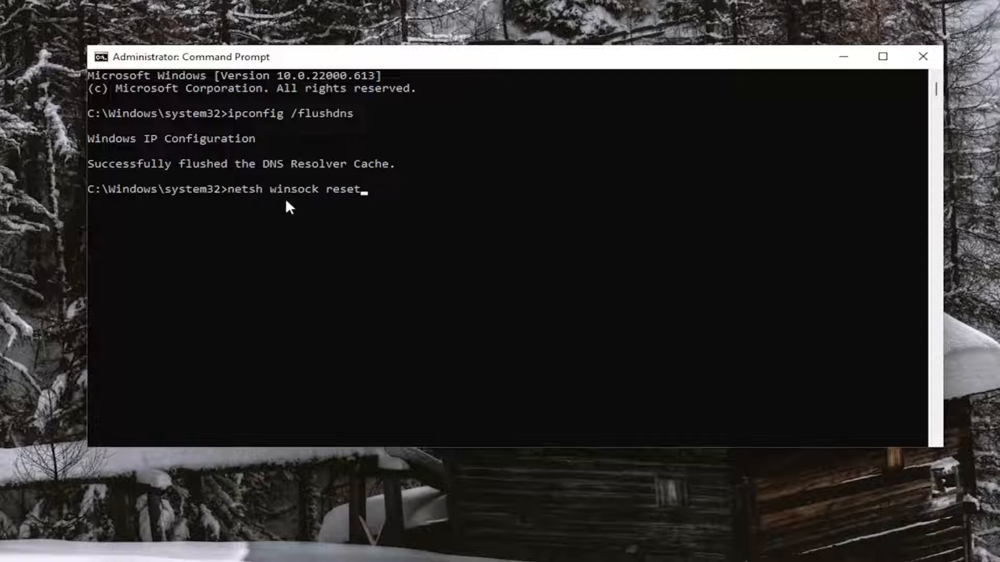
{"action": "mouse_move", "coordinate": [356, 227]}
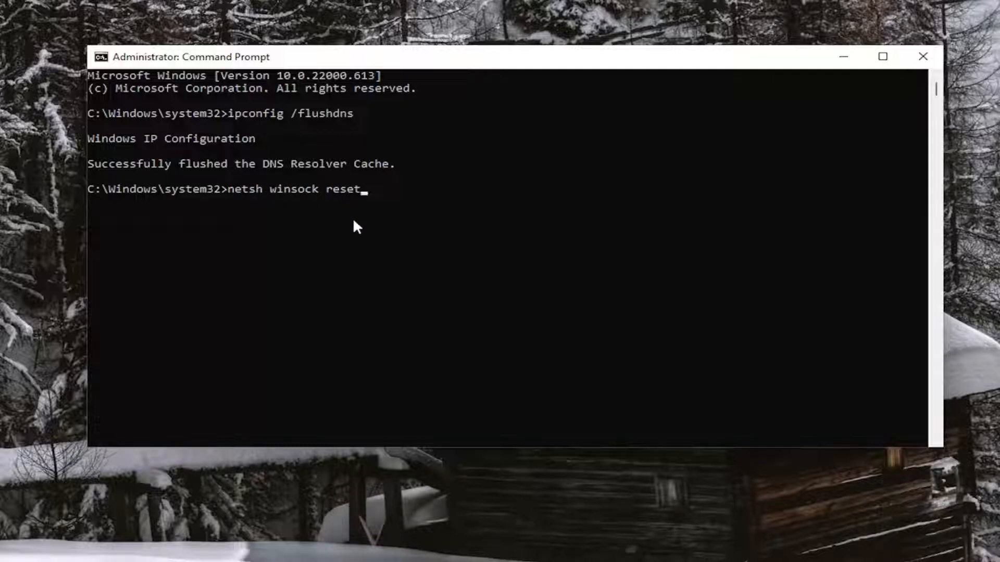
{"action": "key", "text": "Return"}
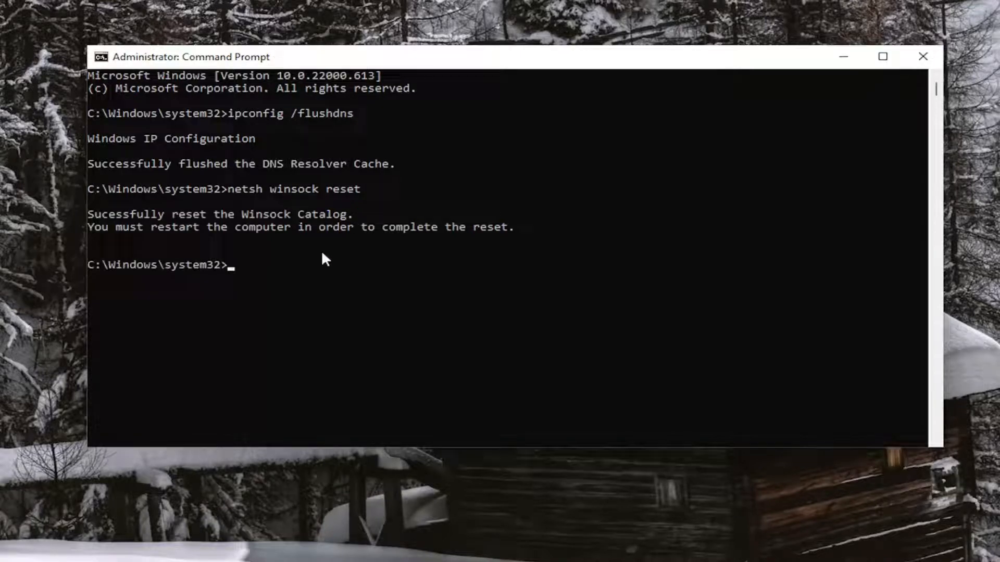
{"action": "mouse_move", "coordinate": [324, 265]}
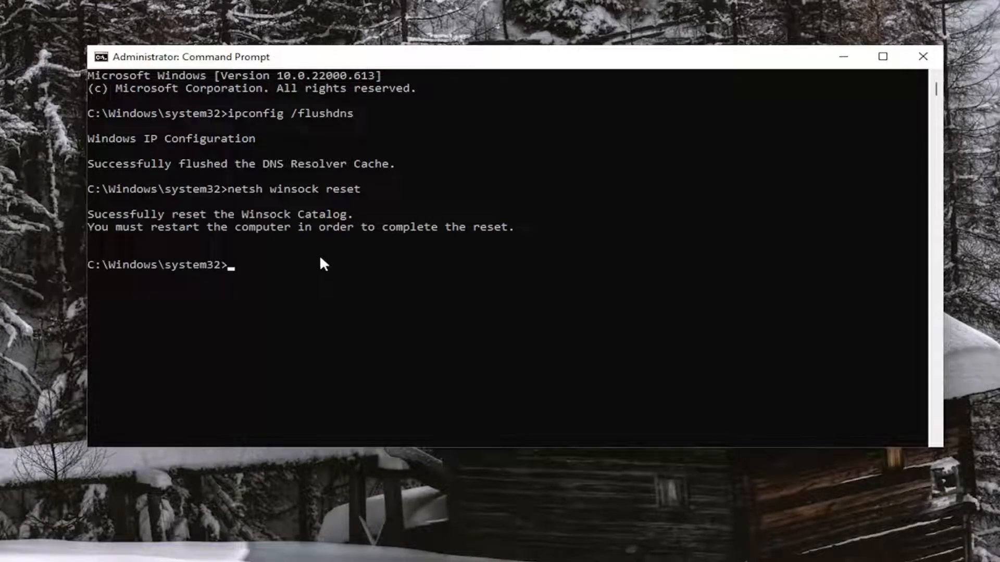
{"action": "mouse_move", "coordinate": [277, 260]}
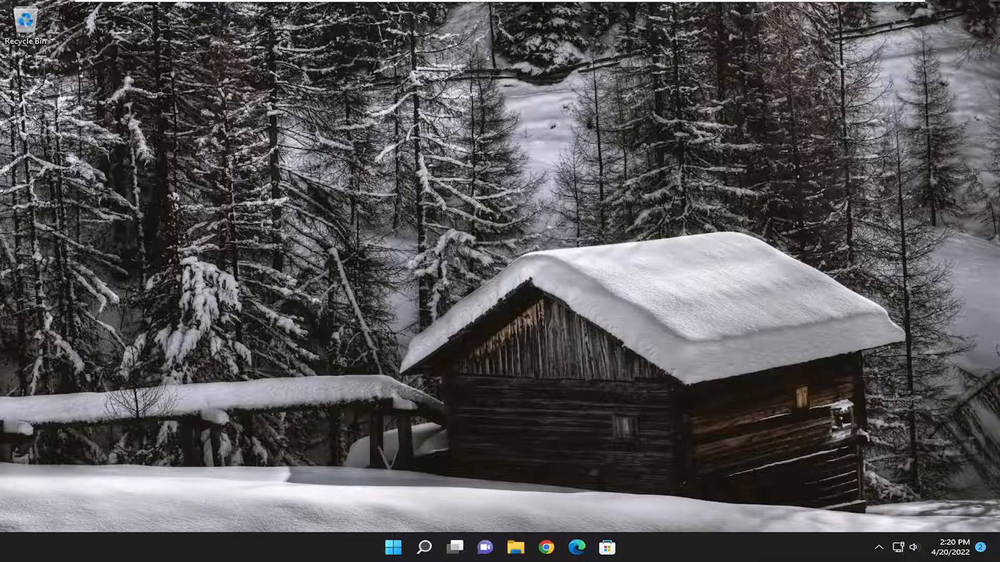
{"action": "mouse_move", "coordinate": [493, 492]}
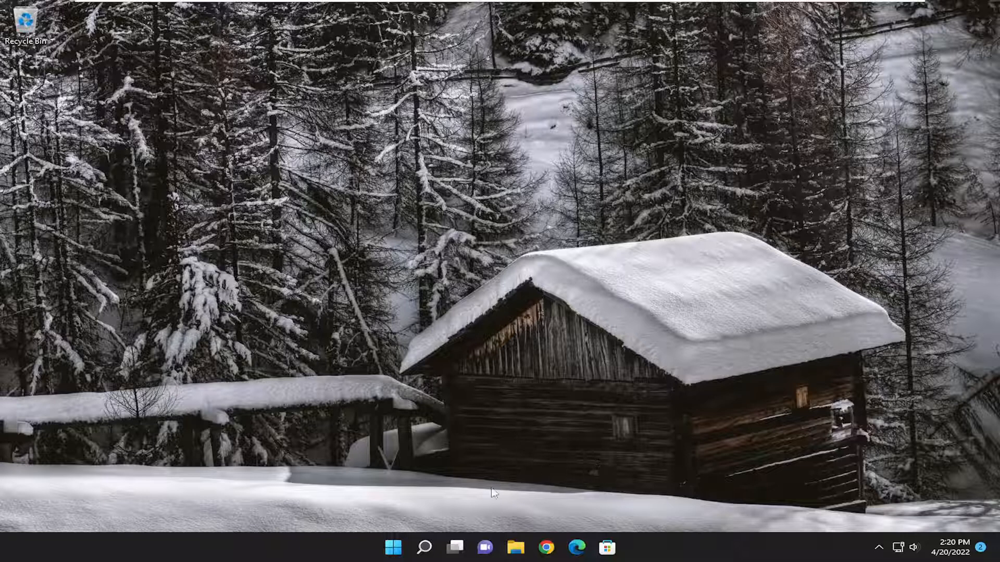
Search 'settings' from the taskbar to launch the Settings app
{"action": "left_click", "coordinate": [423, 548]}
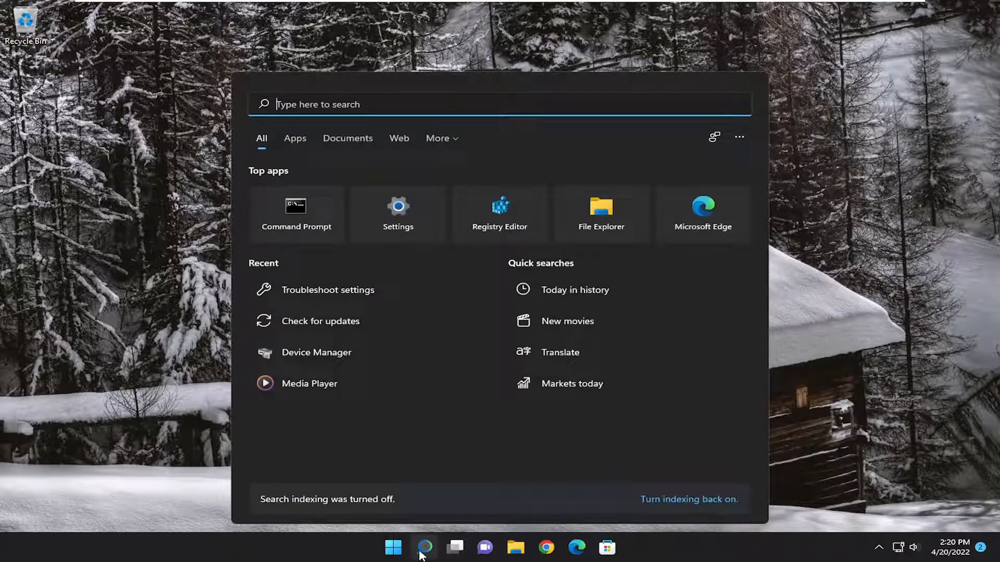
{"action": "type", "text": "settings"}
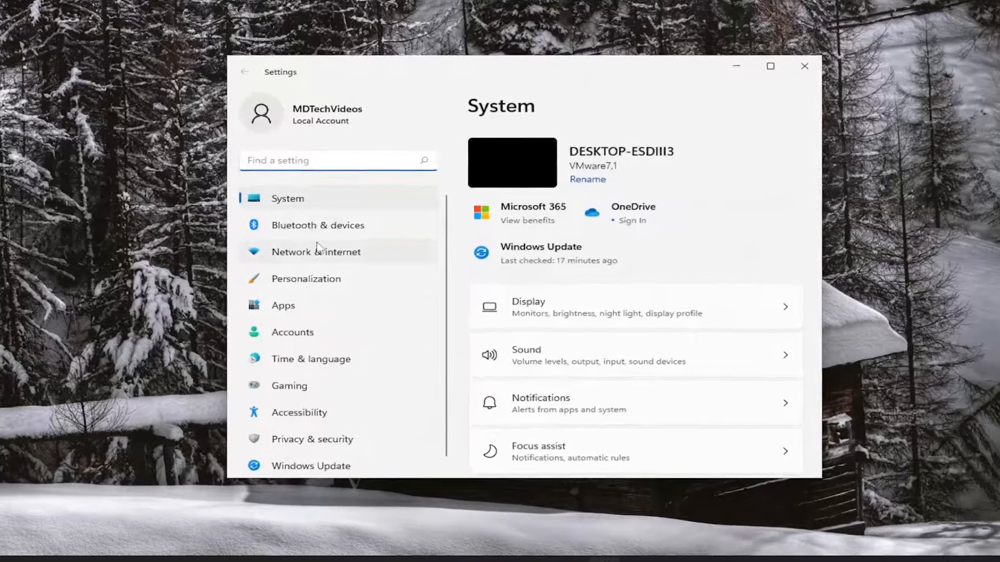
Go to Network & internet and open Advanced network settings
{"action": "left_click", "coordinate": [315, 252]}
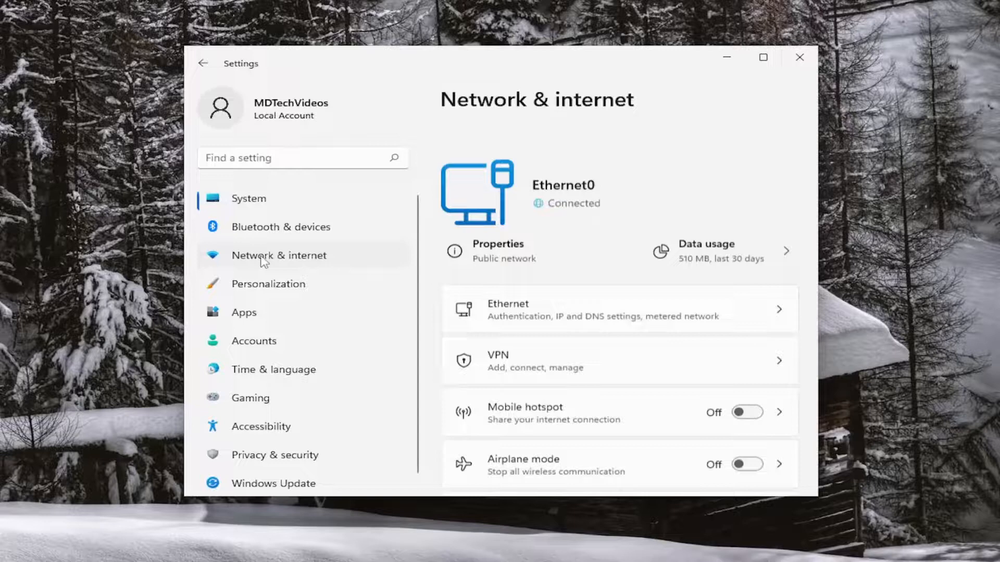
{"action": "scroll", "scroll_direction": "down", "scroll_amount": 3}
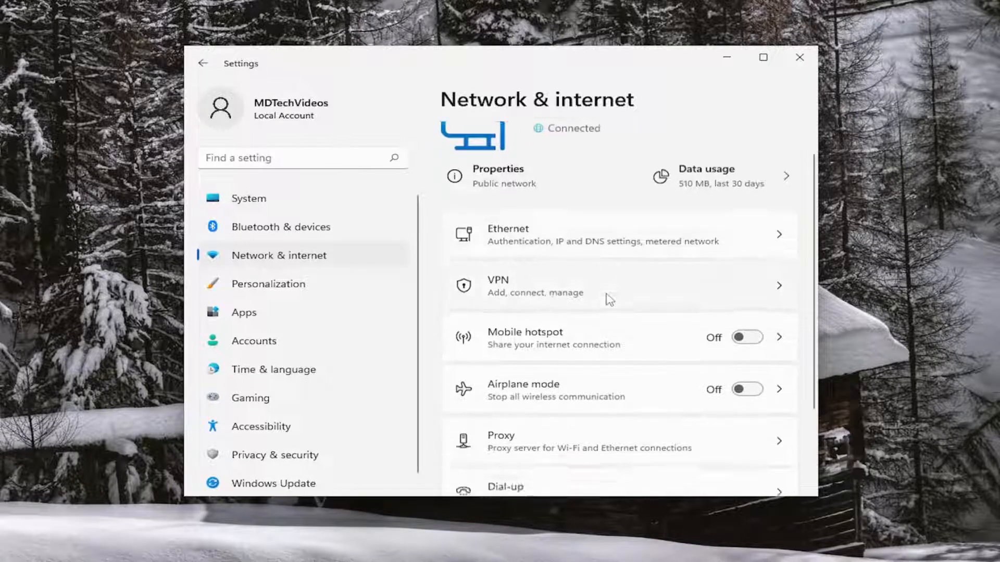
{"action": "scroll", "scroll_direction": "down", "scroll_amount": 3}
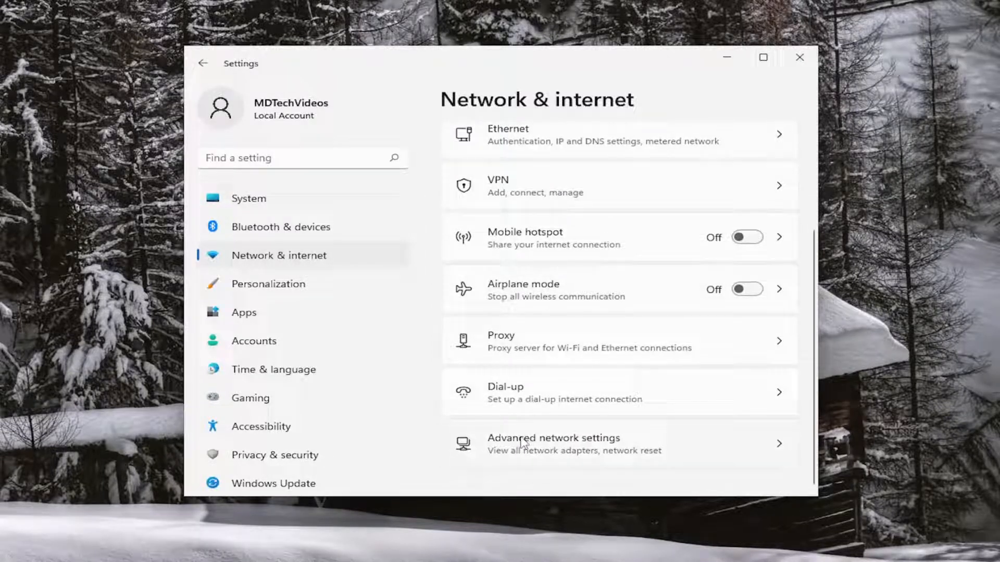
{"action": "left_click", "coordinate": [553, 443]}
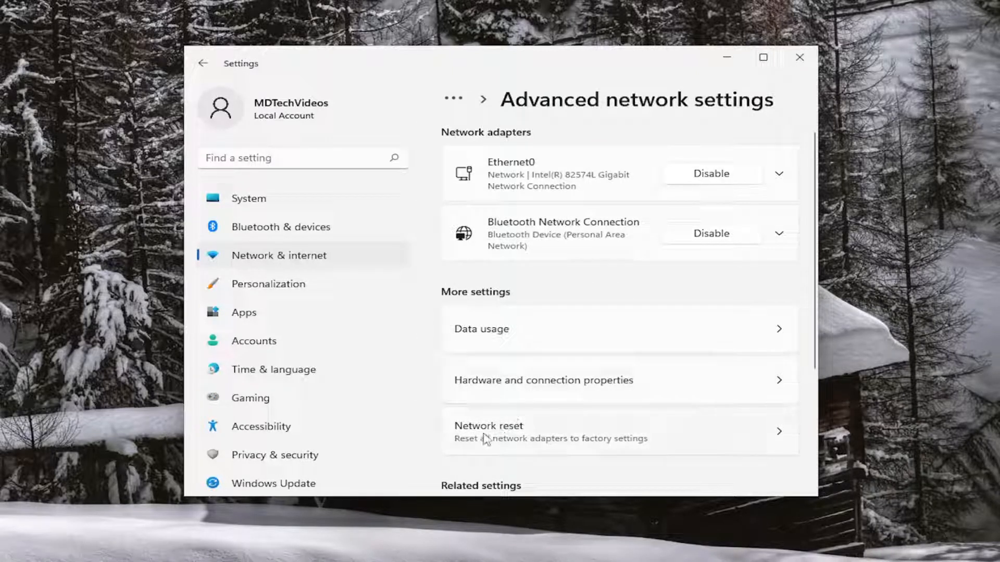
{"action": "mouse_move", "coordinate": [596, 449]}
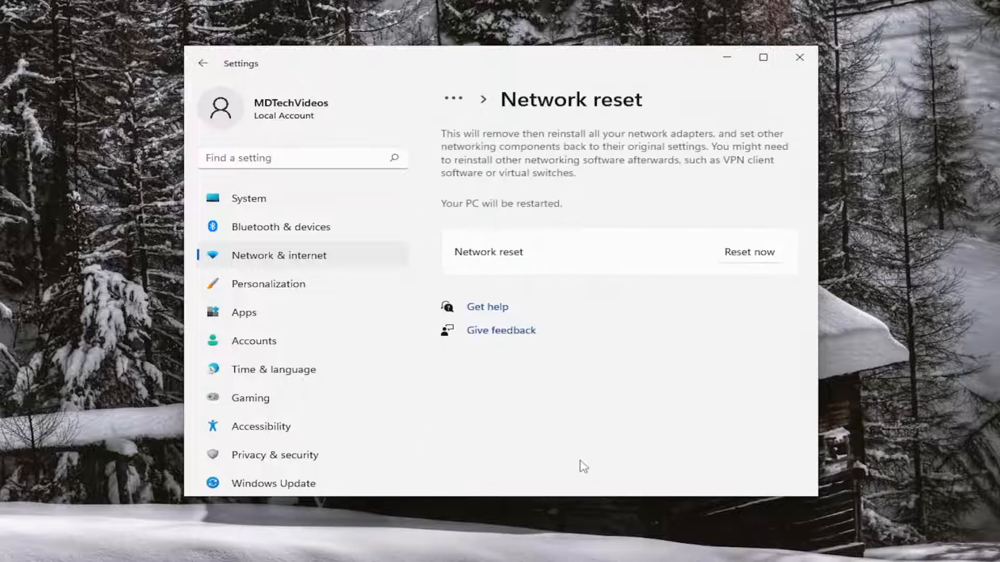
{"action": "mouse_move", "coordinate": [491, 160]}
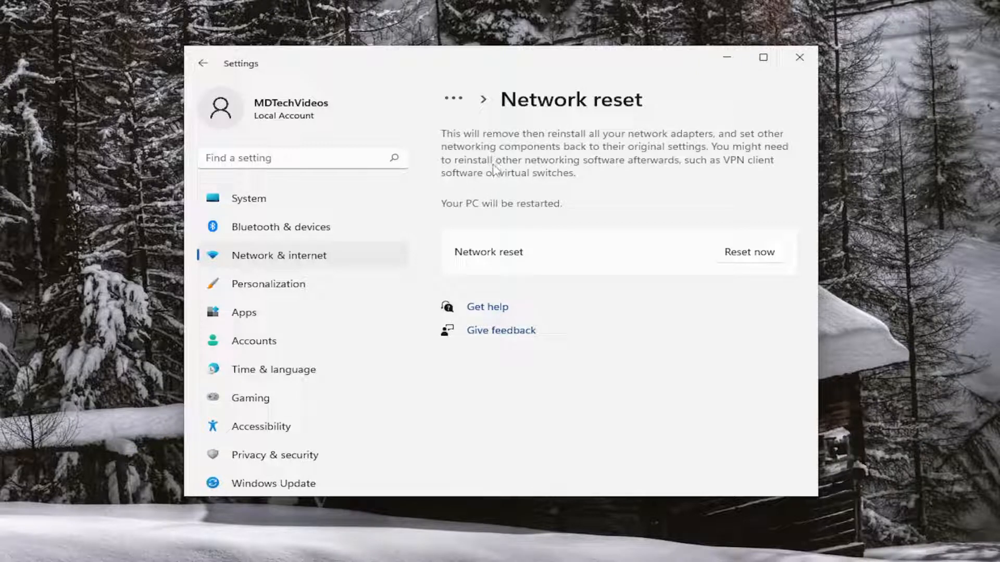
{"action": "mouse_move", "coordinate": [676, 159]}
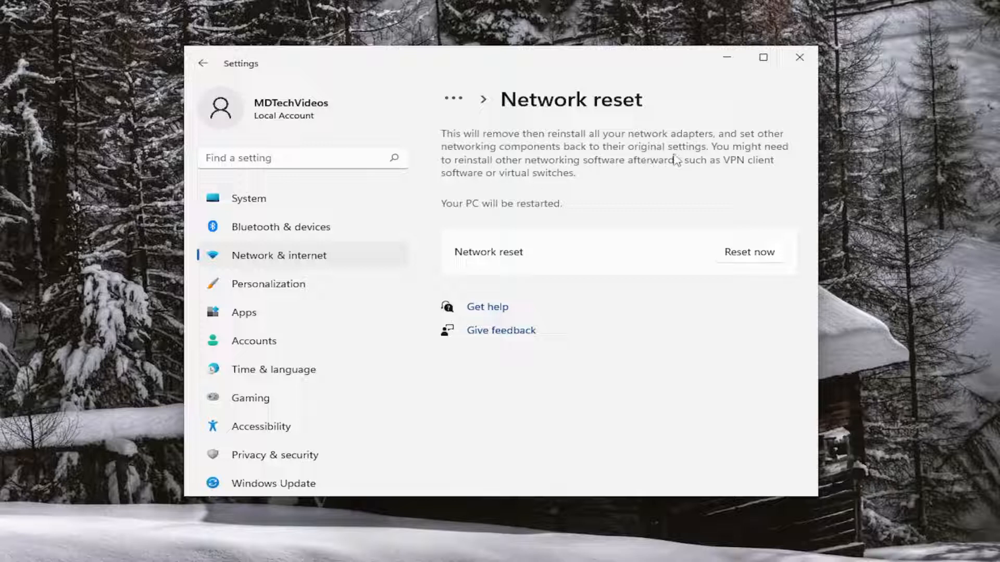
{"action": "mouse_move", "coordinate": [611, 177]}
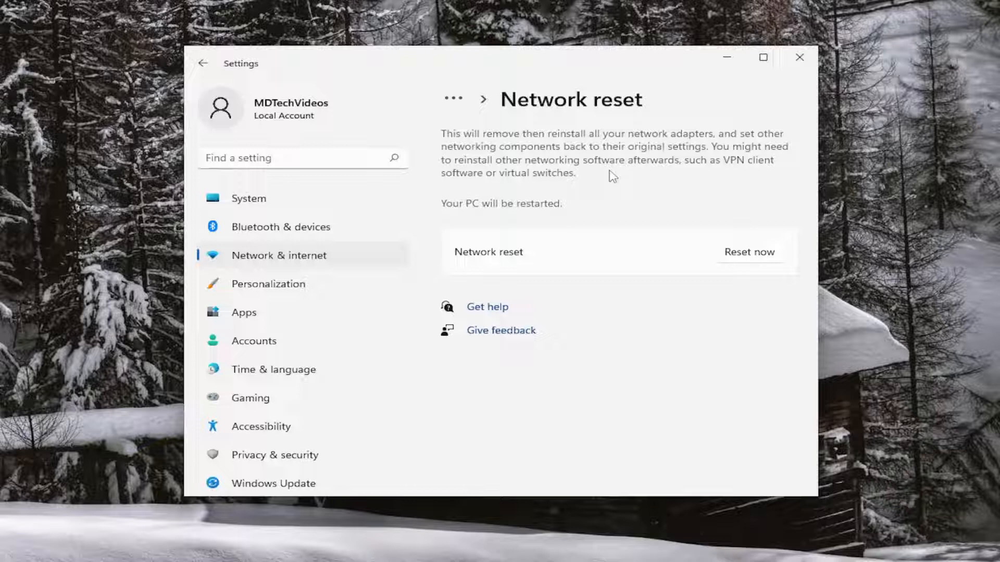
{"action": "mouse_move", "coordinate": [570, 176]}
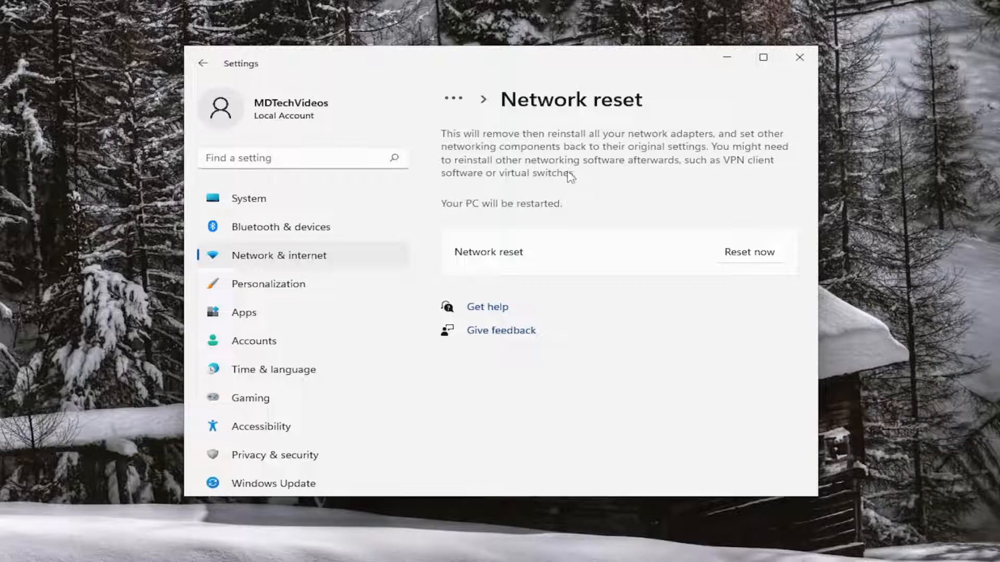
{"action": "mouse_move", "coordinate": [471, 222]}
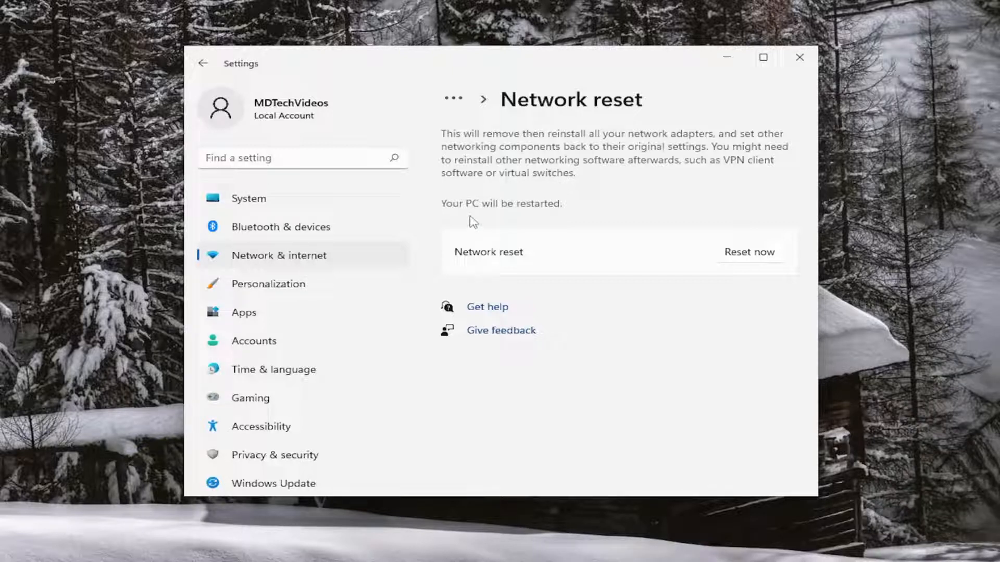
{"action": "mouse_move", "coordinate": [524, 251]}
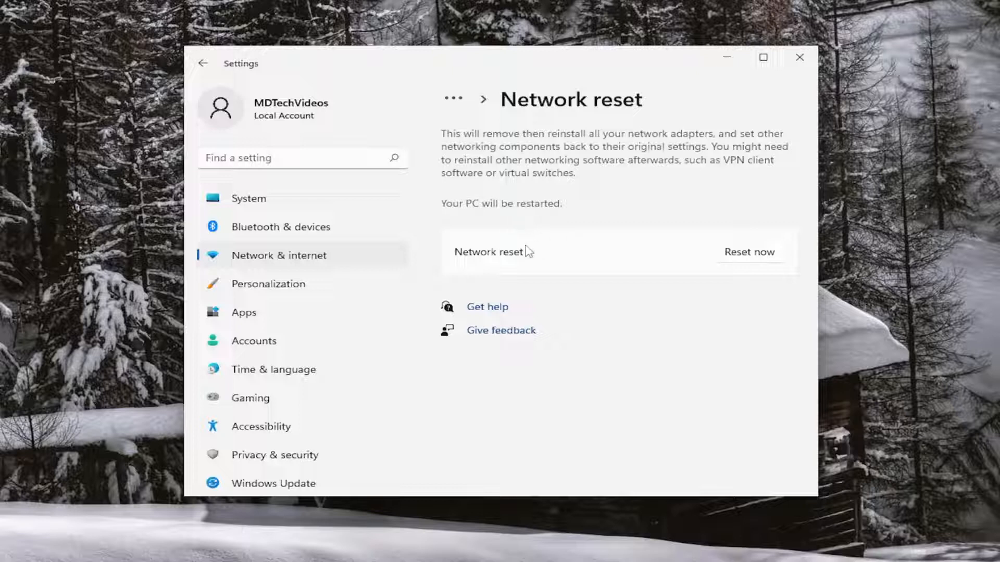
Confirm the network reset, dismiss the 5-minute shutdown notice, and close Settings
{"action": "left_click", "coordinate": [749, 251]}
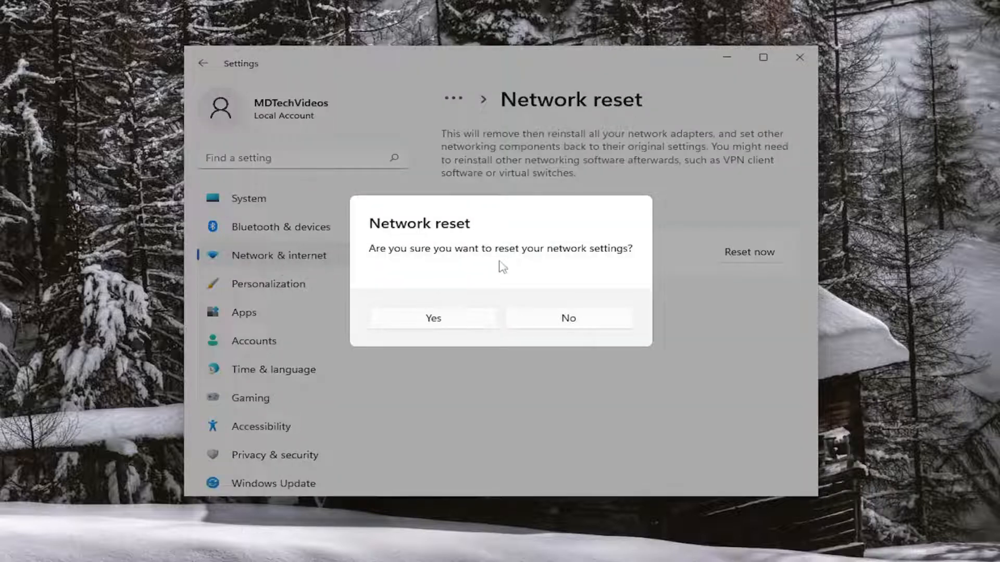
{"action": "mouse_move", "coordinate": [435, 326]}
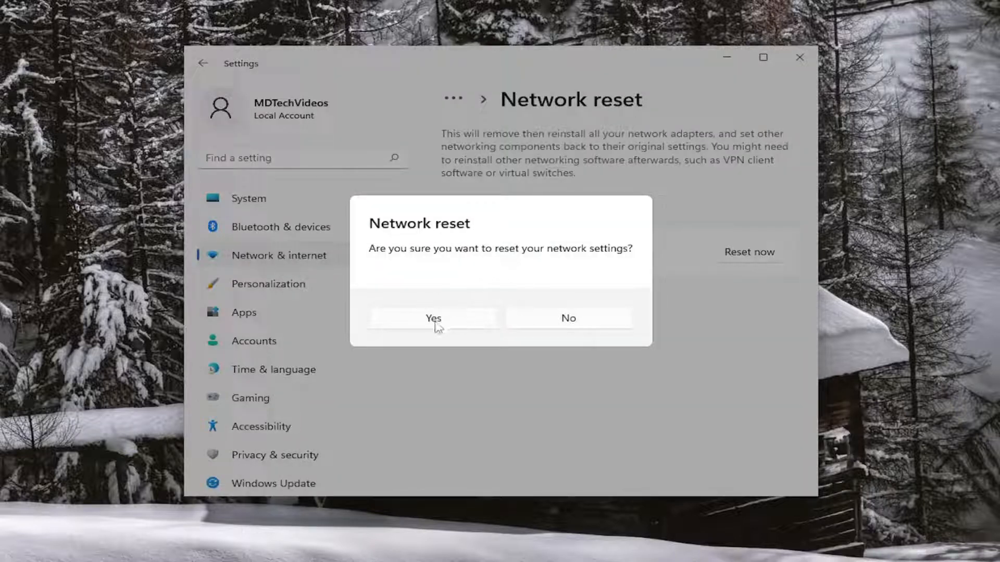
{"action": "left_click", "coordinate": [433, 318]}
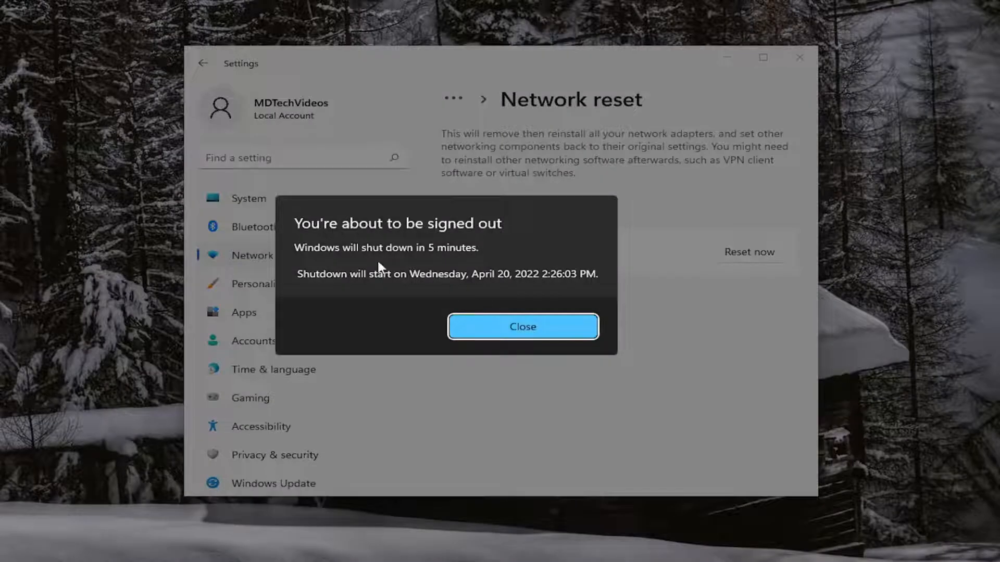
{"action": "left_click", "coordinate": [523, 327]}
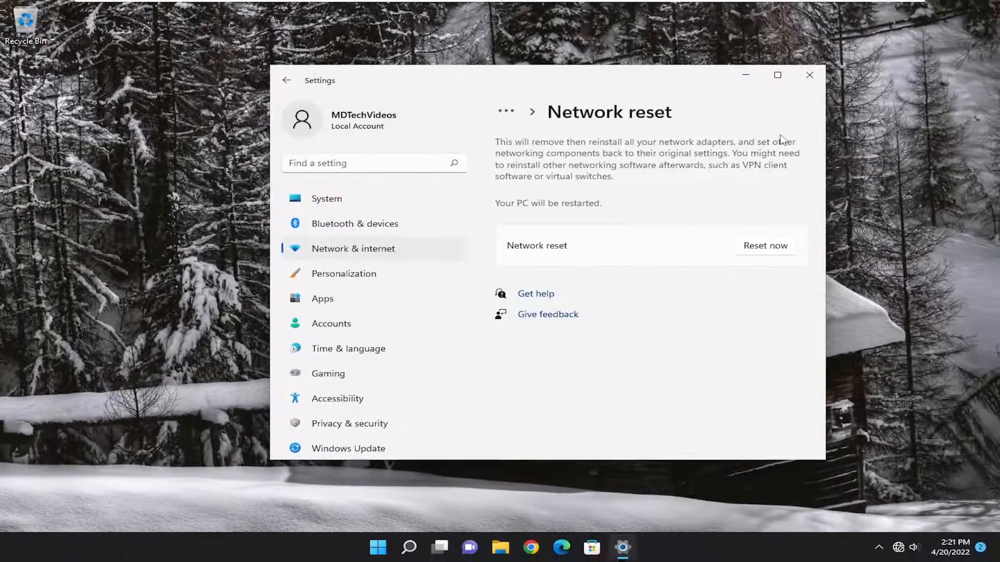
{"action": "left_click", "coordinate": [809, 75]}
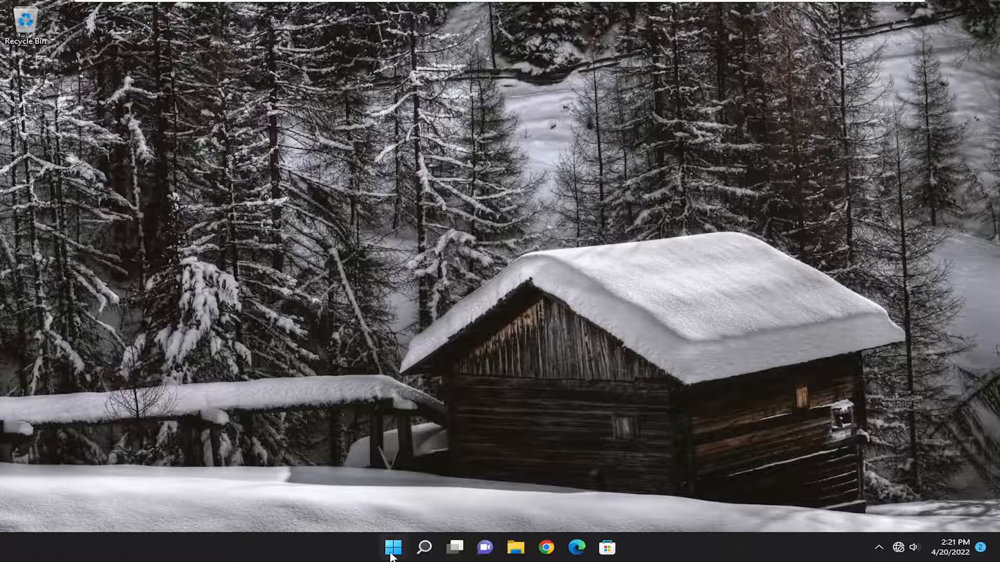
{"action": "mouse_move", "coordinate": [513, 523]}
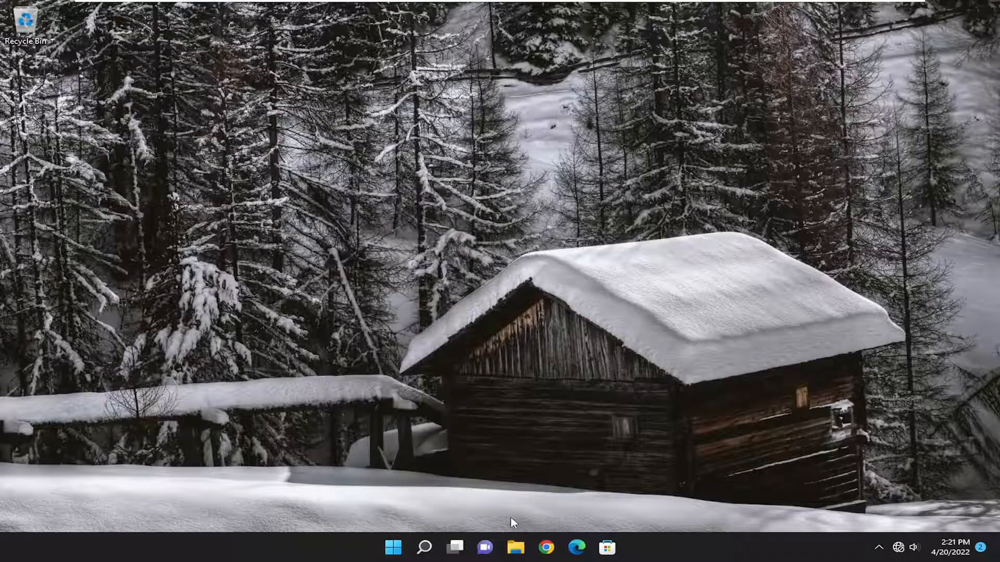